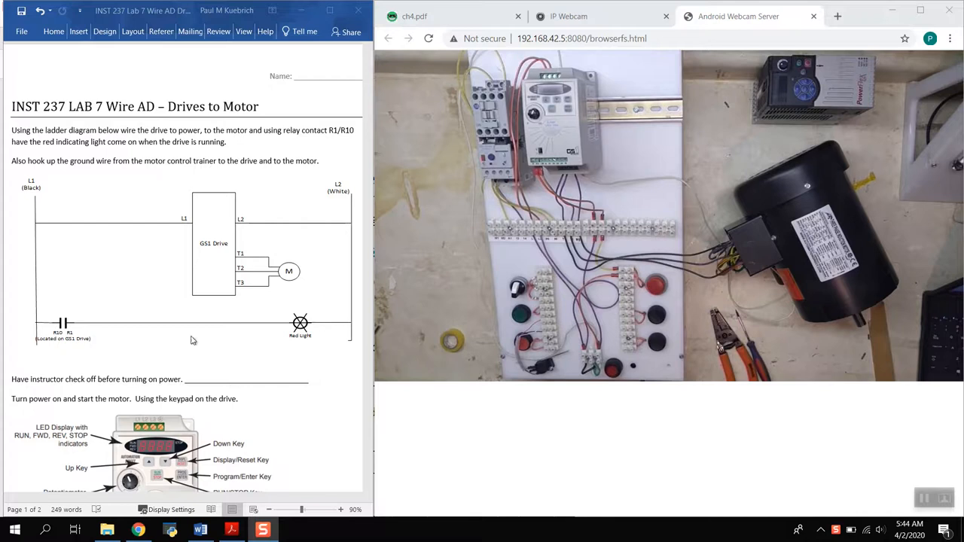
mouse_move(164, 232)
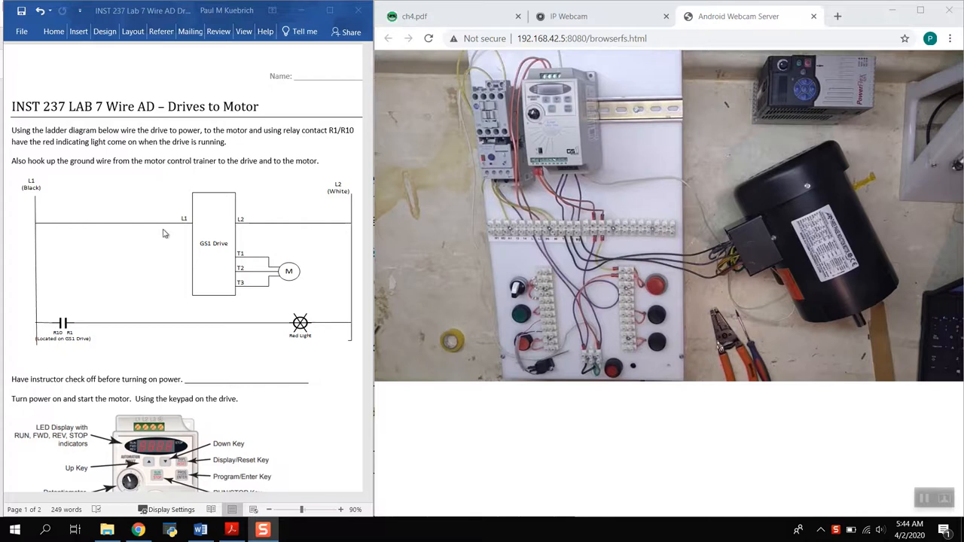
mouse_move(135, 226)
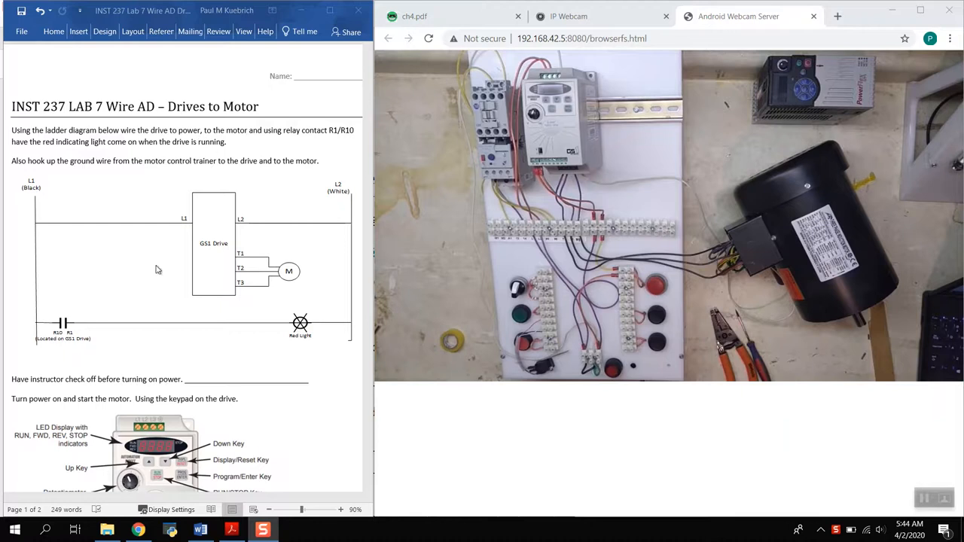
mouse_move(63, 332)
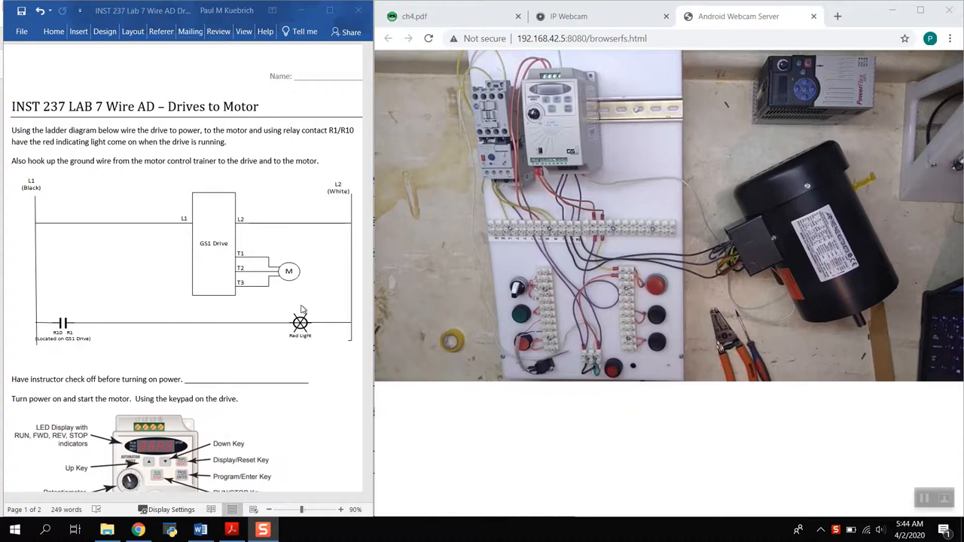
mouse_move(300, 333)
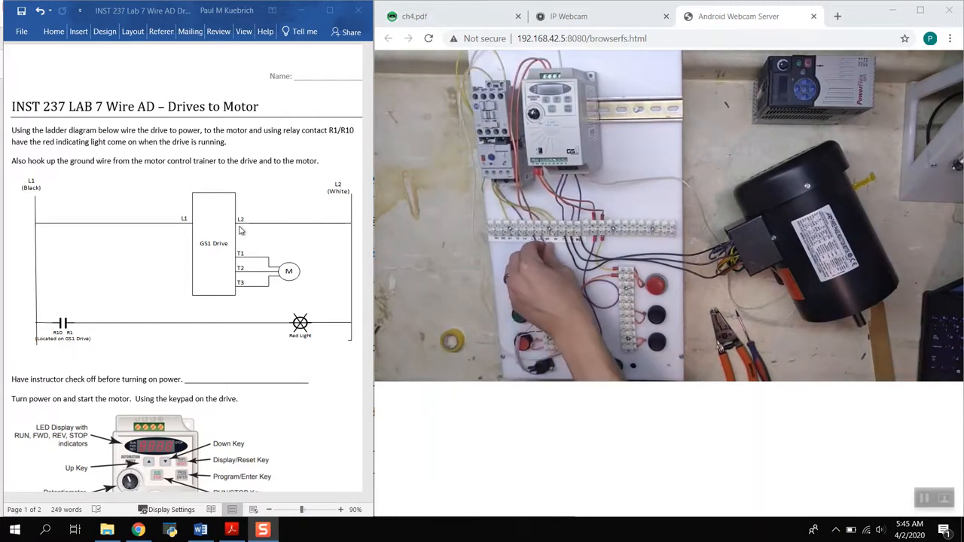
mouse_move(341, 232)
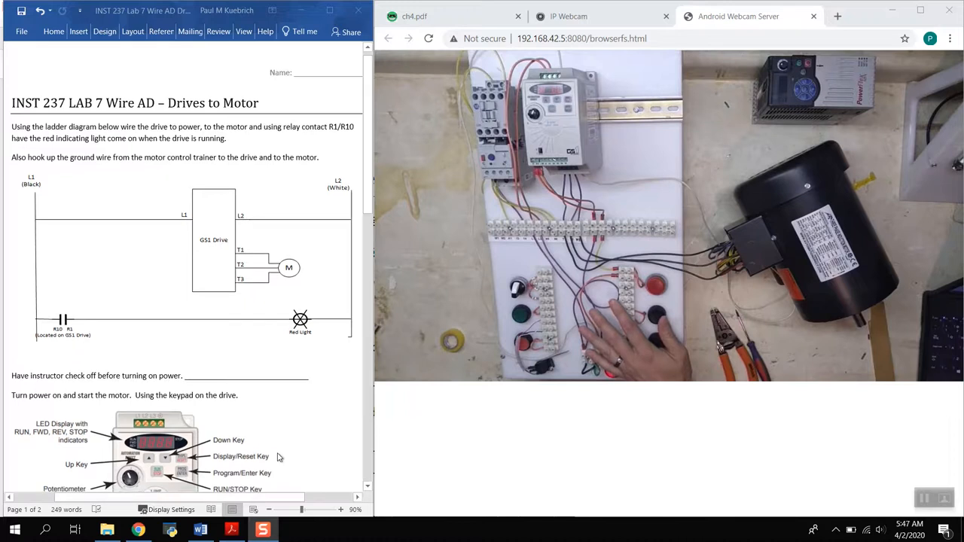
- Scroll the worksheet past the keypad diagram to the motor-runs check-off lines
scroll("down", 3)
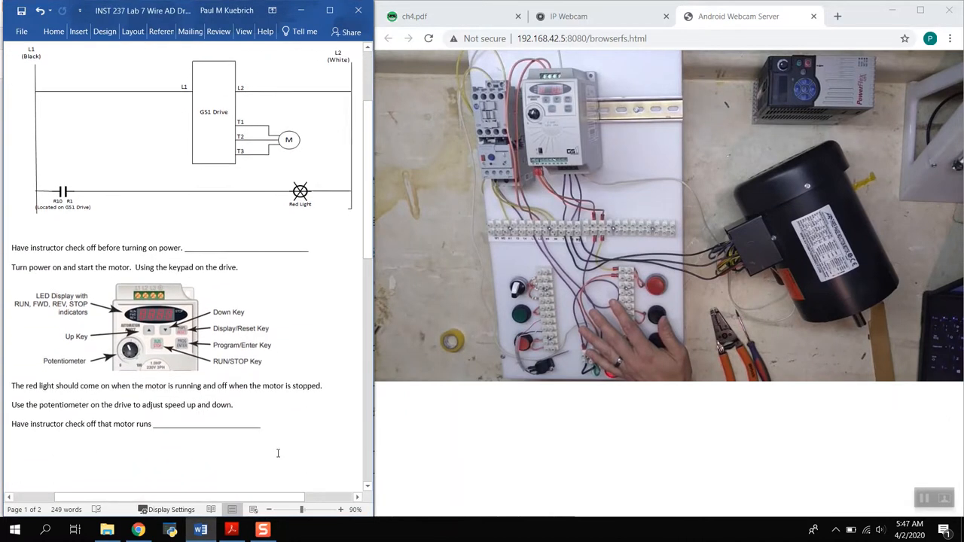
scroll("down", 3)
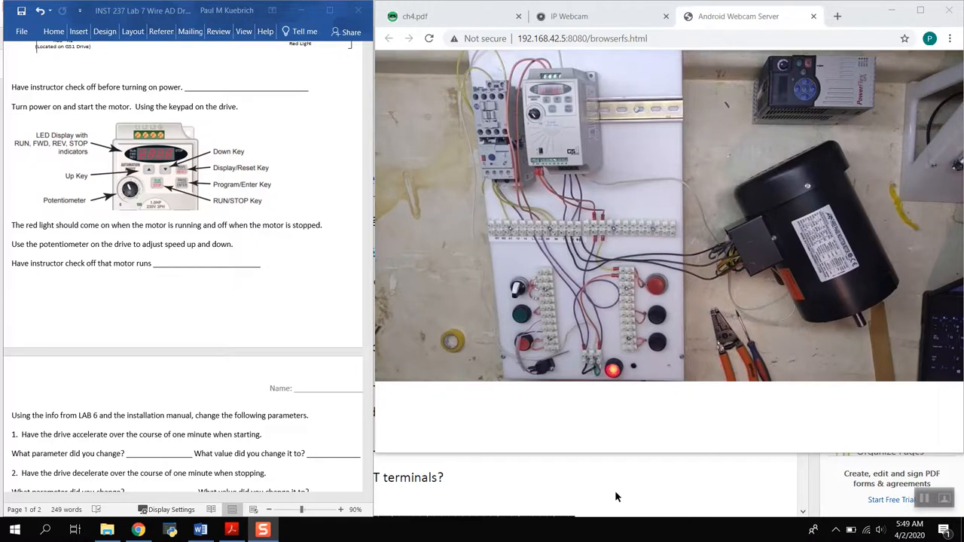
mouse_move(322, 250)
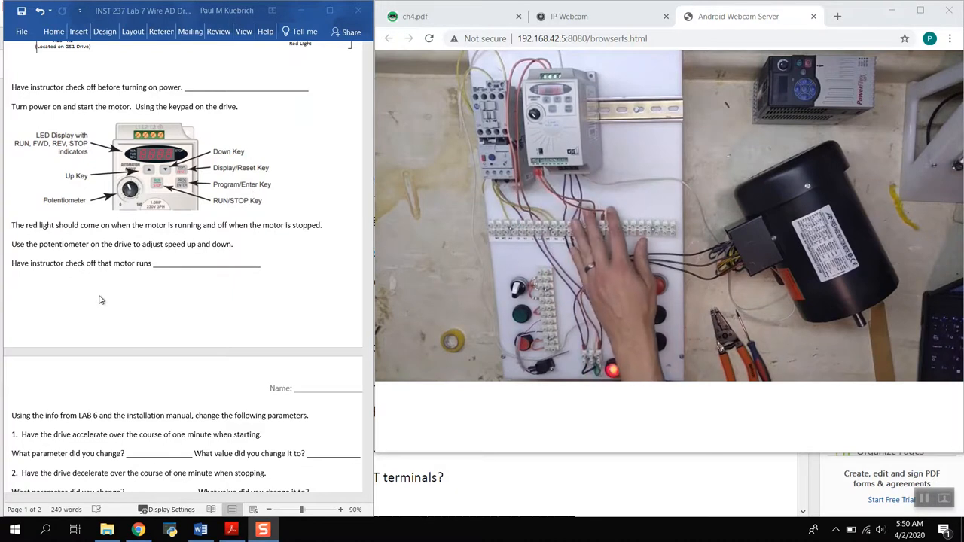
- Scroll to page 2's parameter-change questions, then bring up the GS1 manual contents
scroll("down", 3)
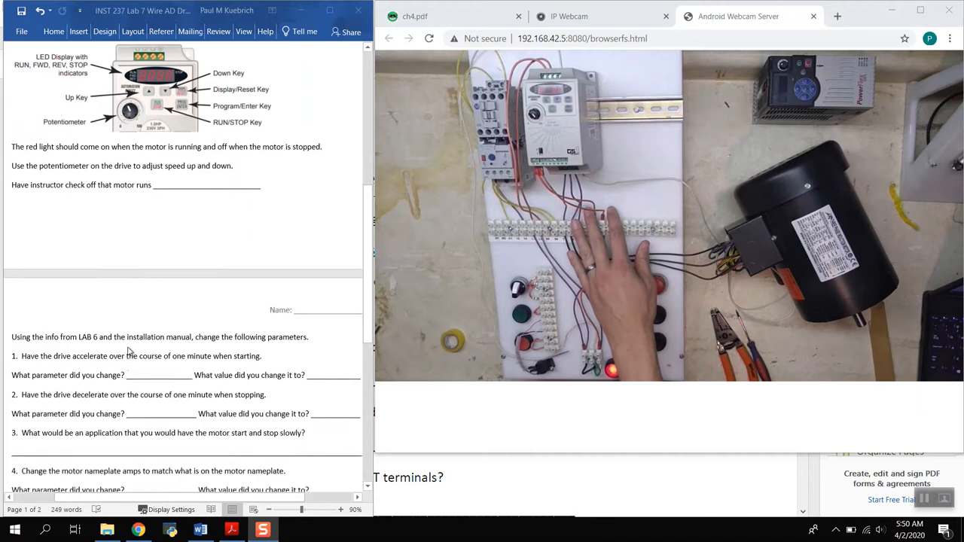
scroll("down", 3)
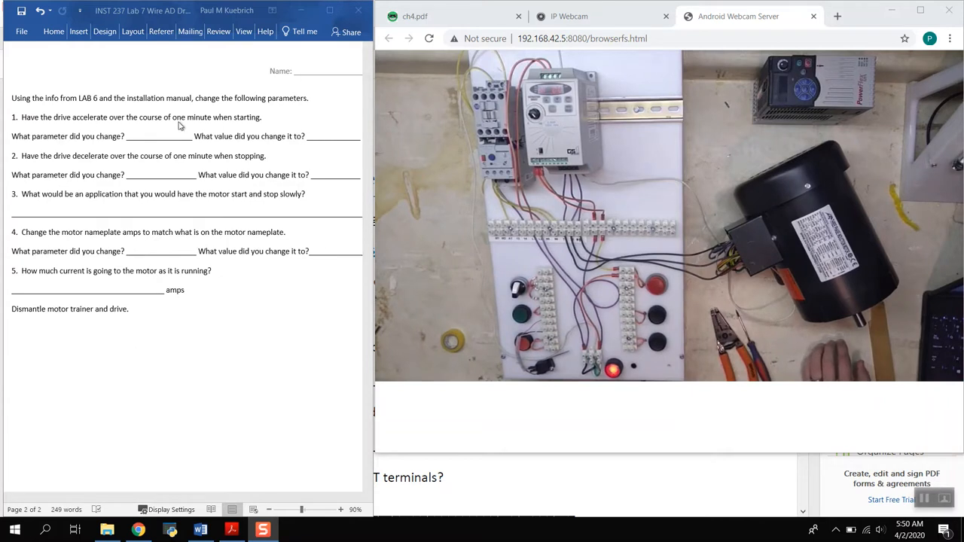
left_click(415, 15)
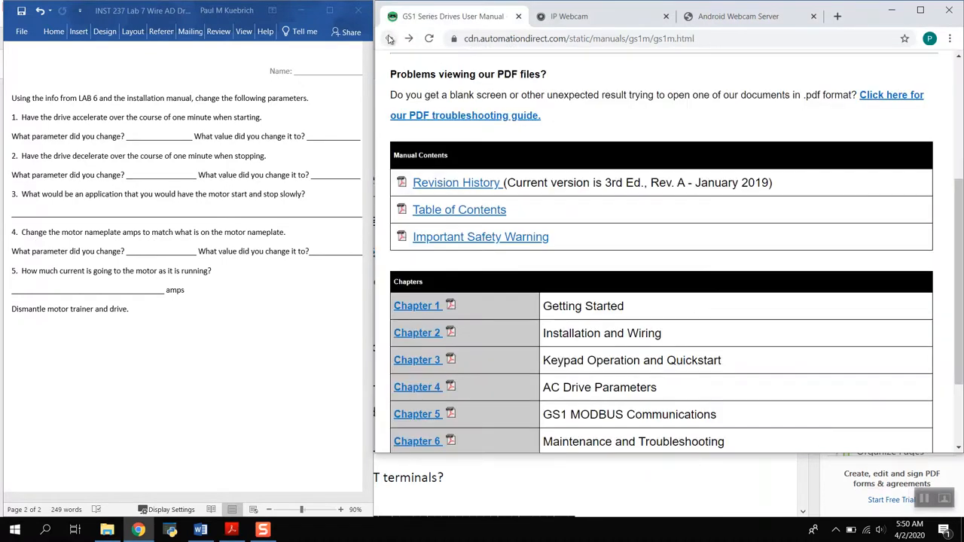
mouse_move(417, 333)
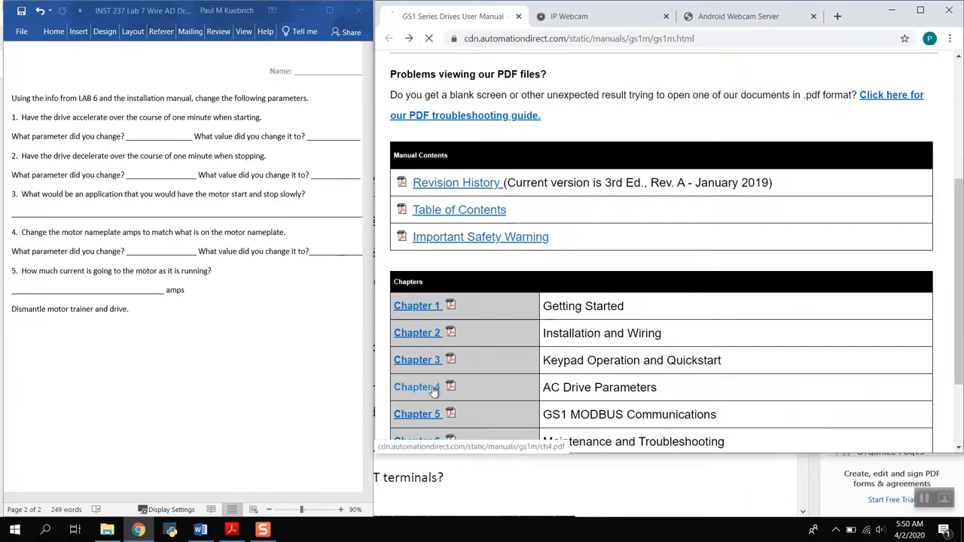
- Go into the AC Drive Parameters chapter of ch4.pdf and scroll toward the P1 group
left_click(417, 387)
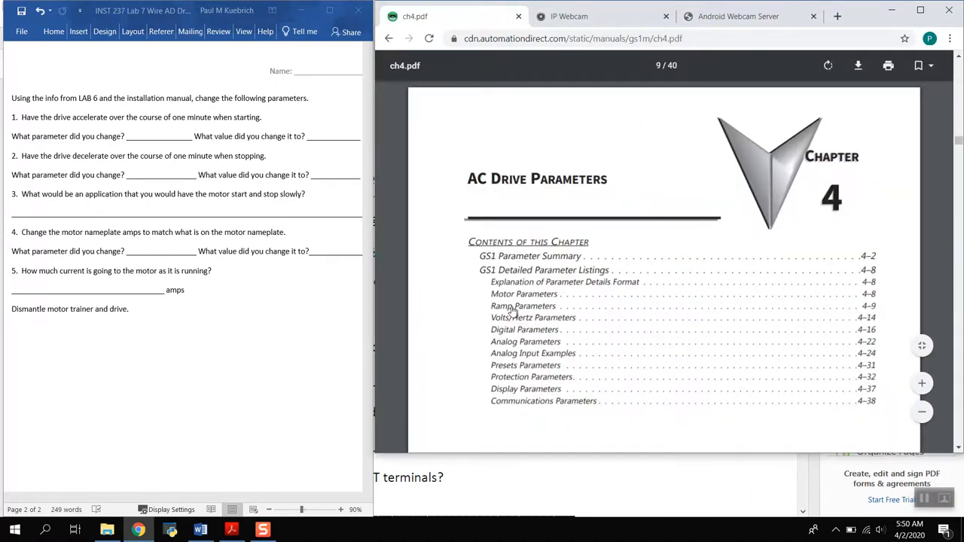
scroll("down", 3)
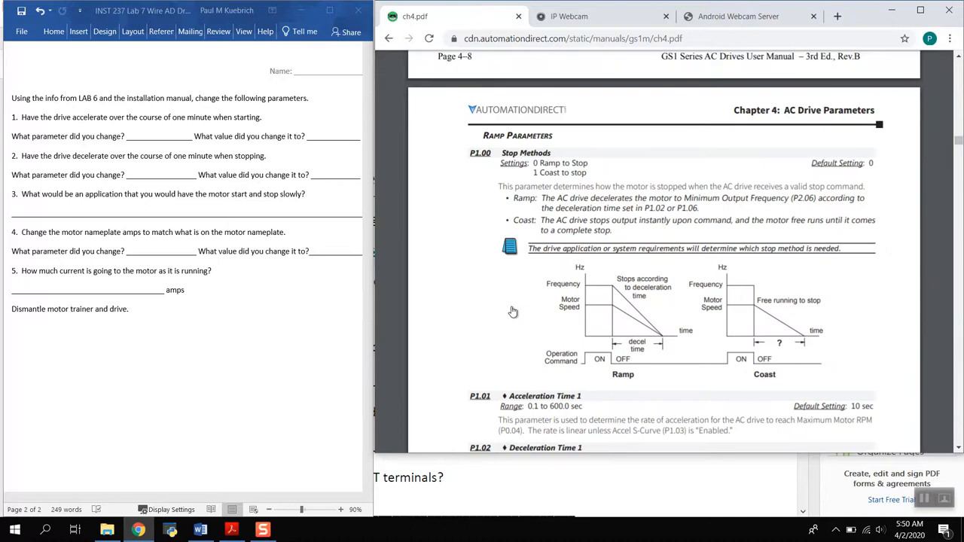
mouse_move(571, 347)
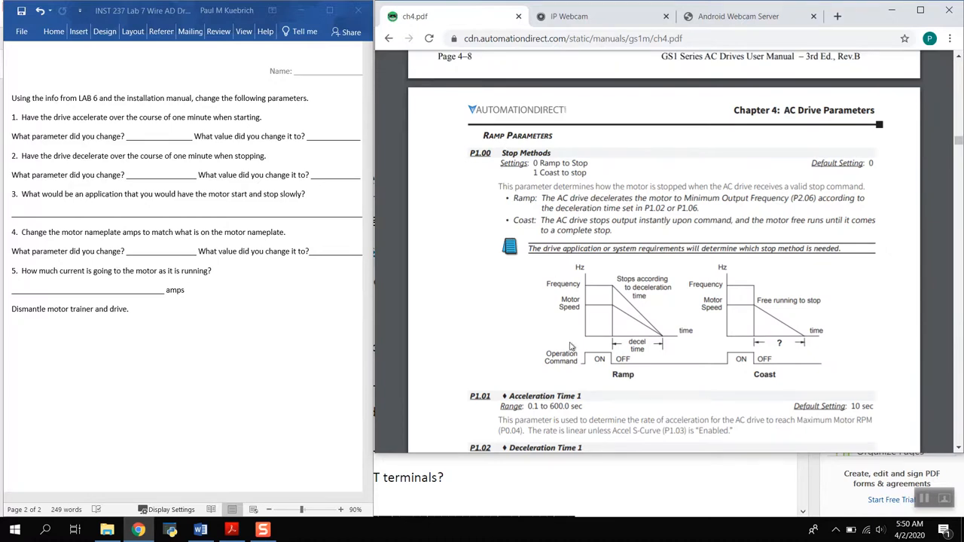
mouse_move(588, 347)
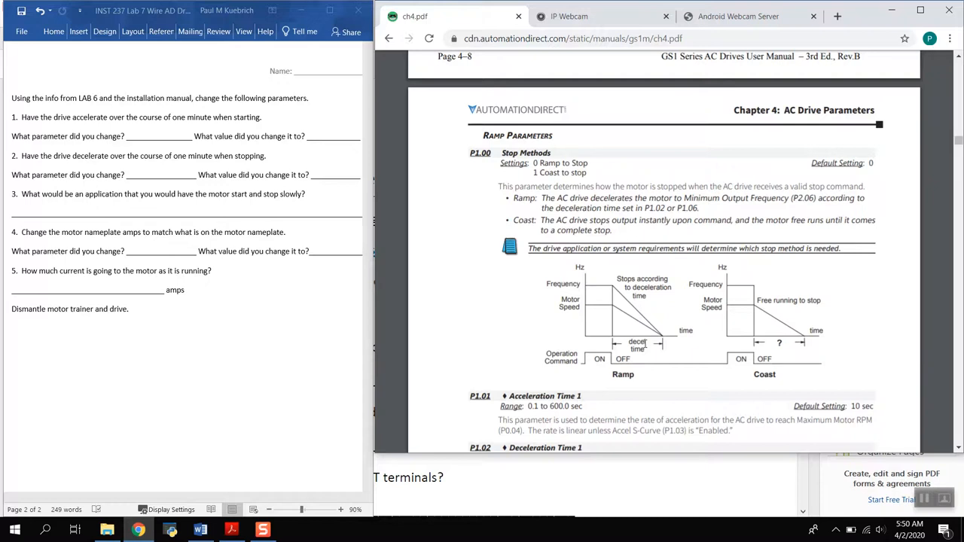
scroll("down", 3)
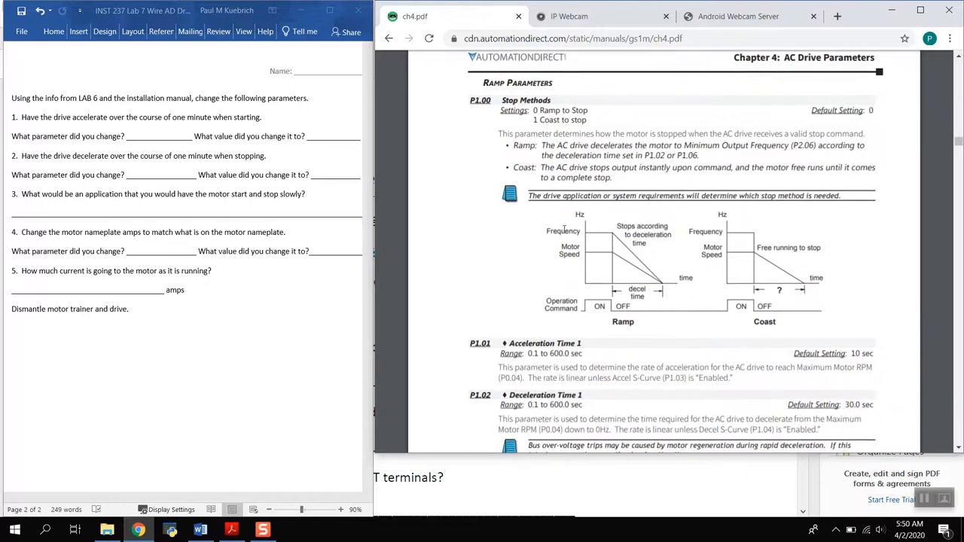
scroll("down", 3)
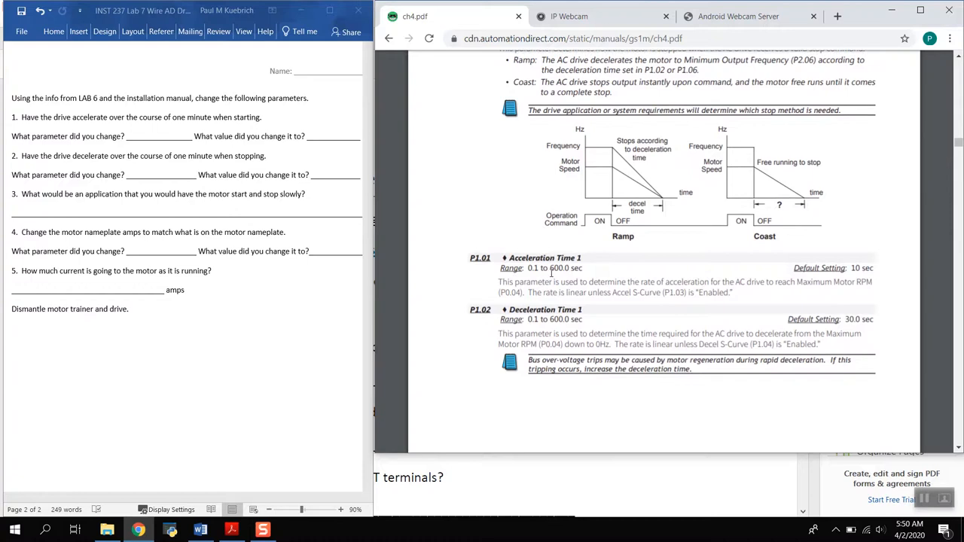
mouse_move(579, 280)
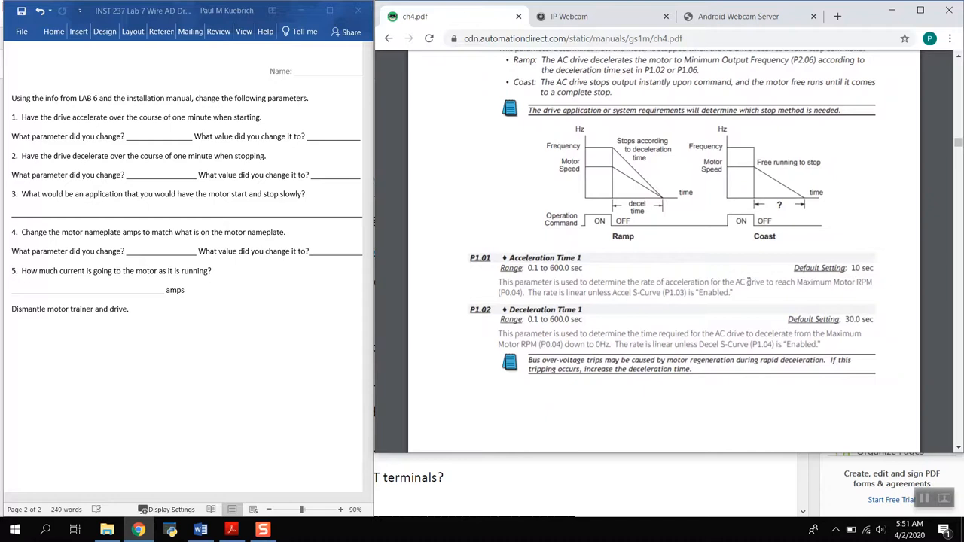
- Reach P1.01 Acceleration Time 1 and P1.02 Deceleration Time 1, then show the webcam feed
scroll("down", 3)
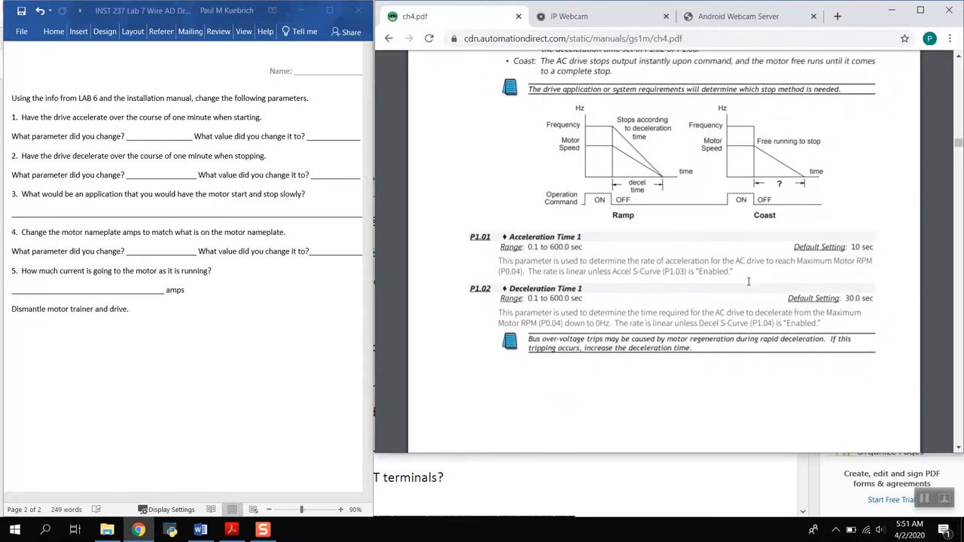
scroll("down", 3)
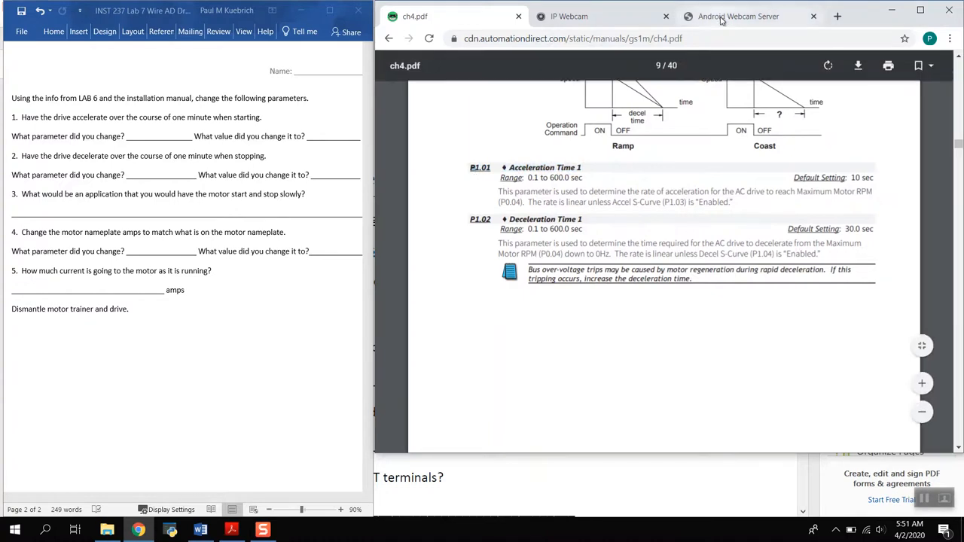
left_click(738, 15)
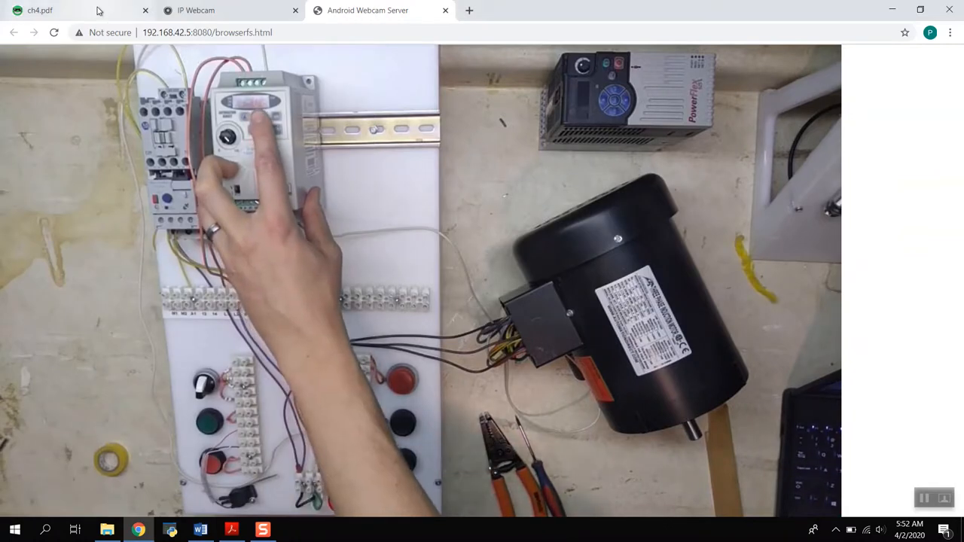
left_click(39, 9)
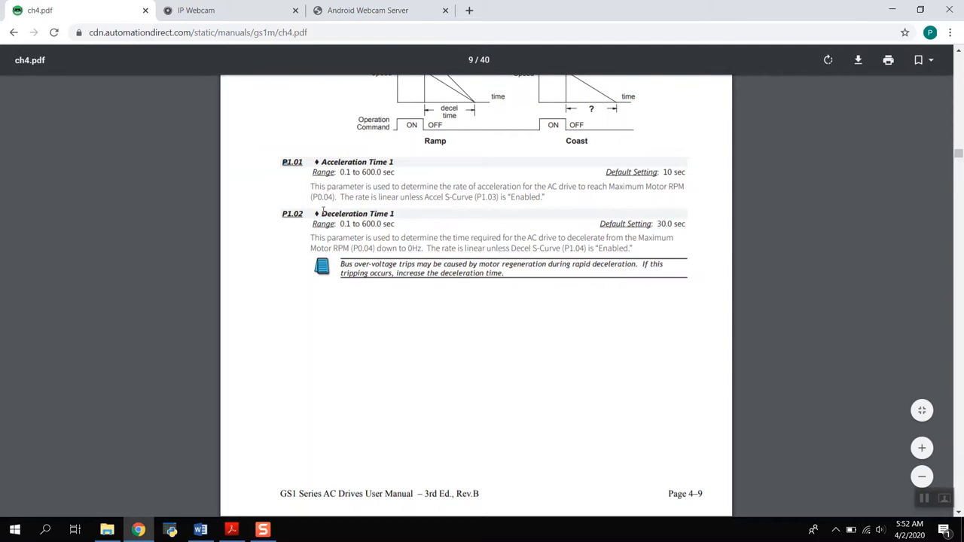
left_click(229, 9)
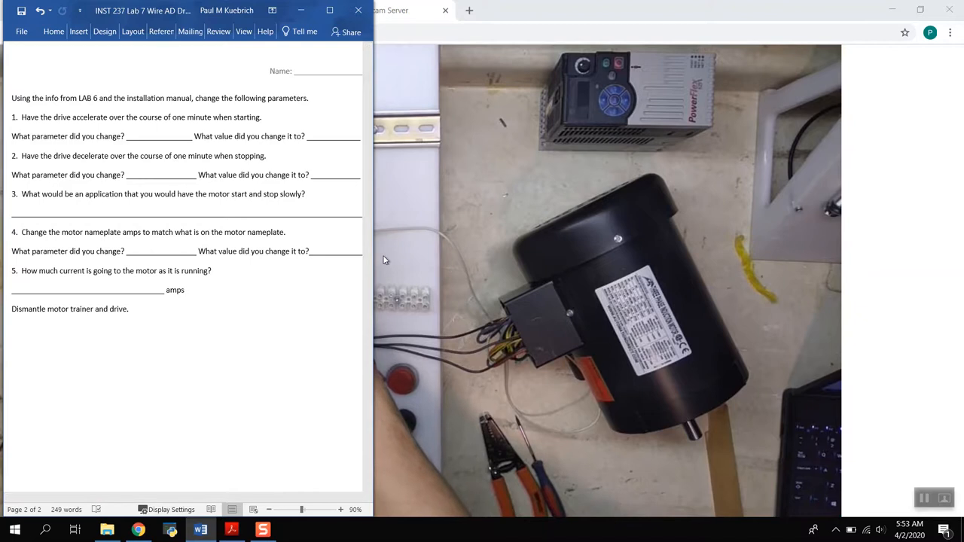
mouse_move(490, 249)
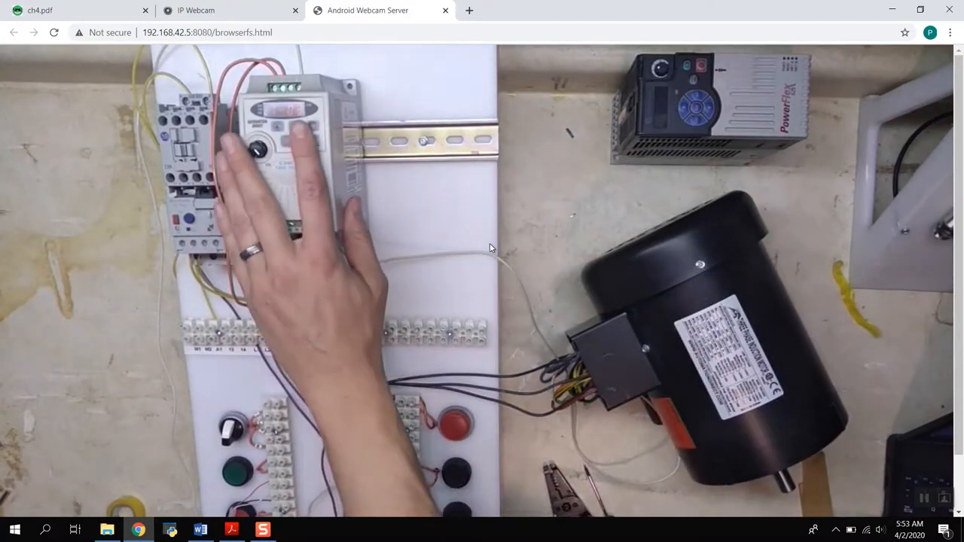
- Return to ch4.pdf and select text in the Motor Parameters section near P0.01 Motor Nameplate Amps
left_click(60, 9)
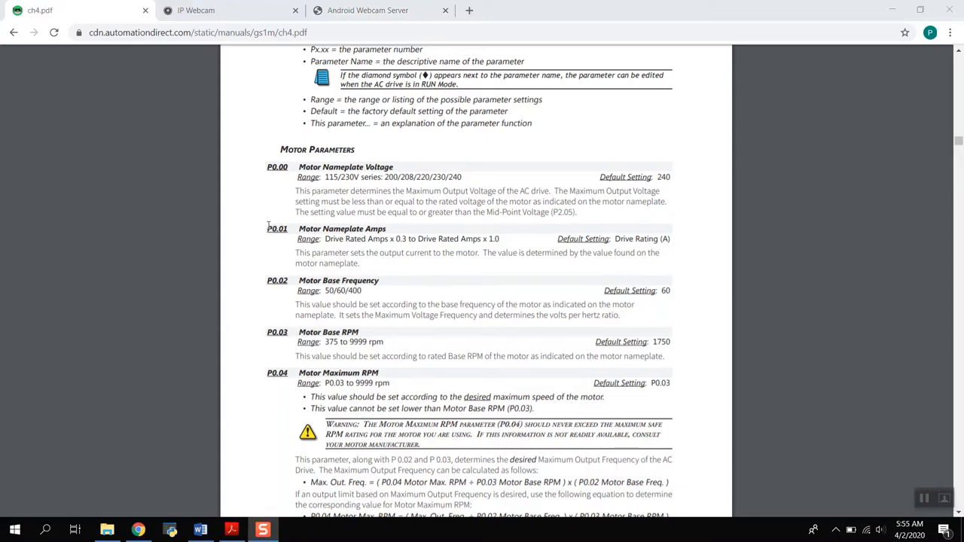
left_click_drag(299, 229, 389, 238)
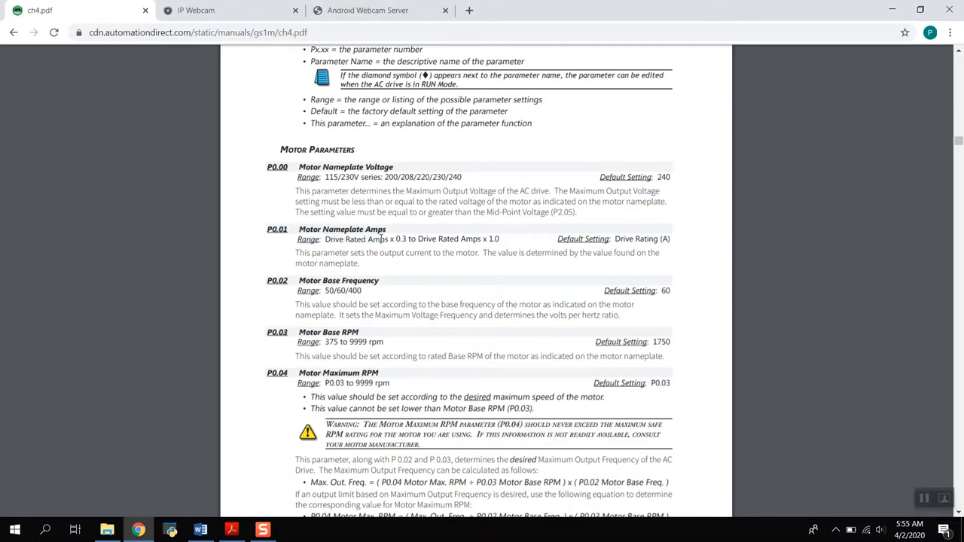
left_click(368, 9)
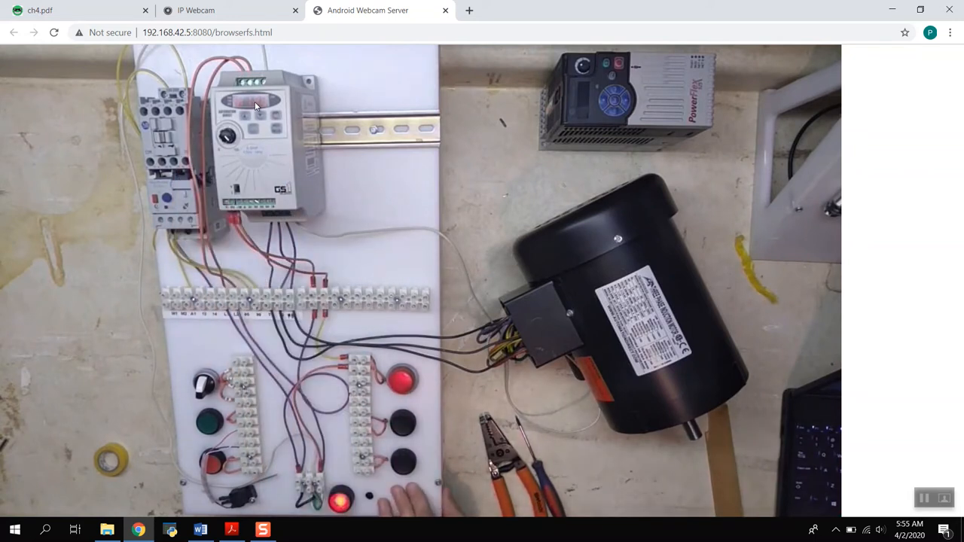
mouse_move(223, 388)
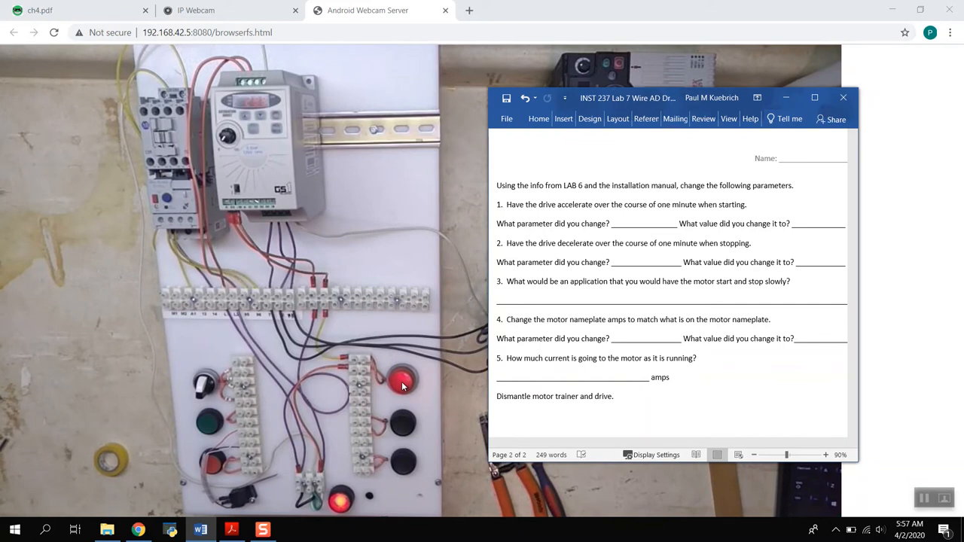
mouse_move(407, 390)
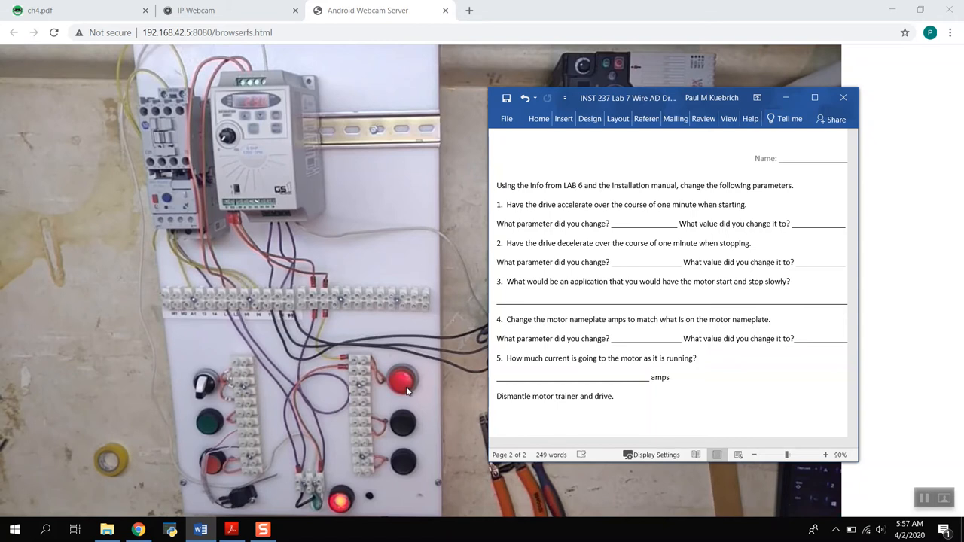
mouse_move(404, 386)
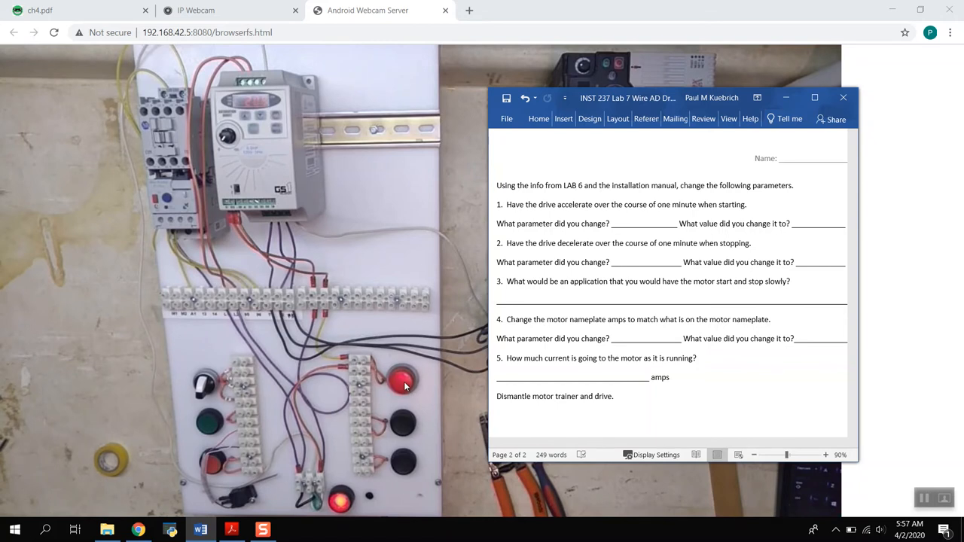
mouse_move(400, 388)
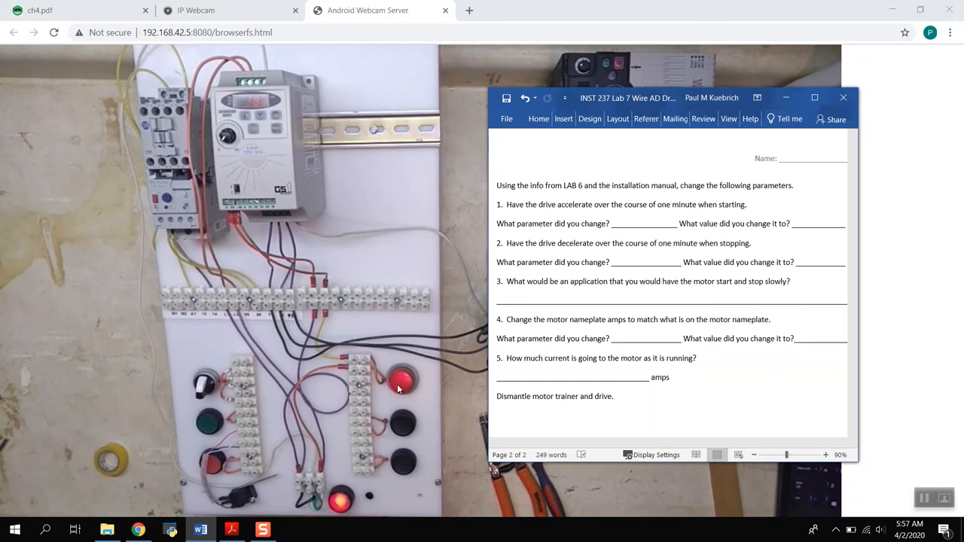
mouse_move(350, 370)
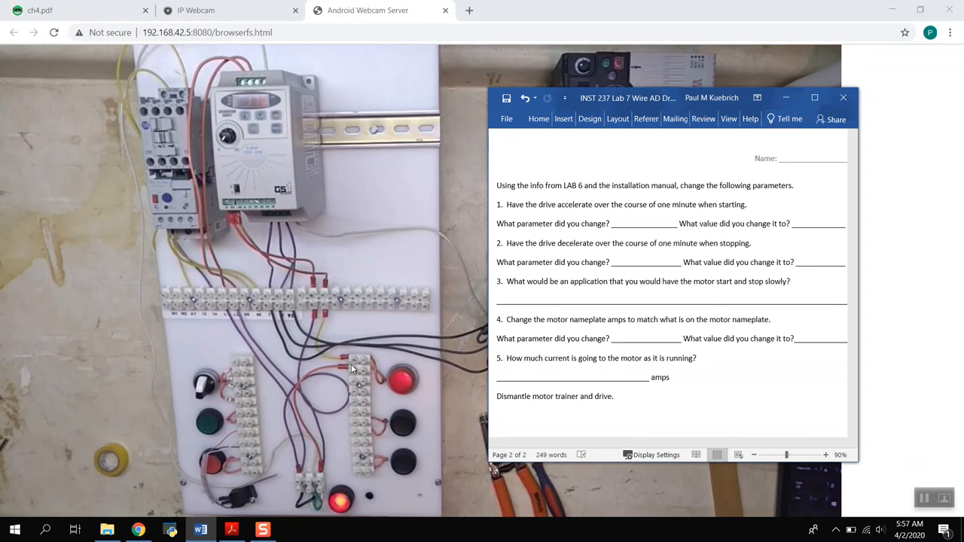
mouse_move(407, 388)
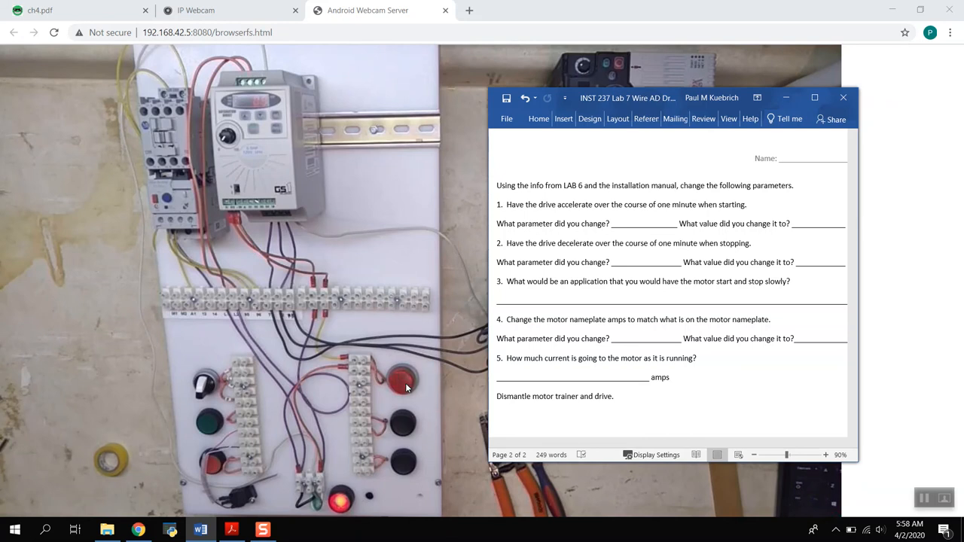
mouse_move(237, 220)
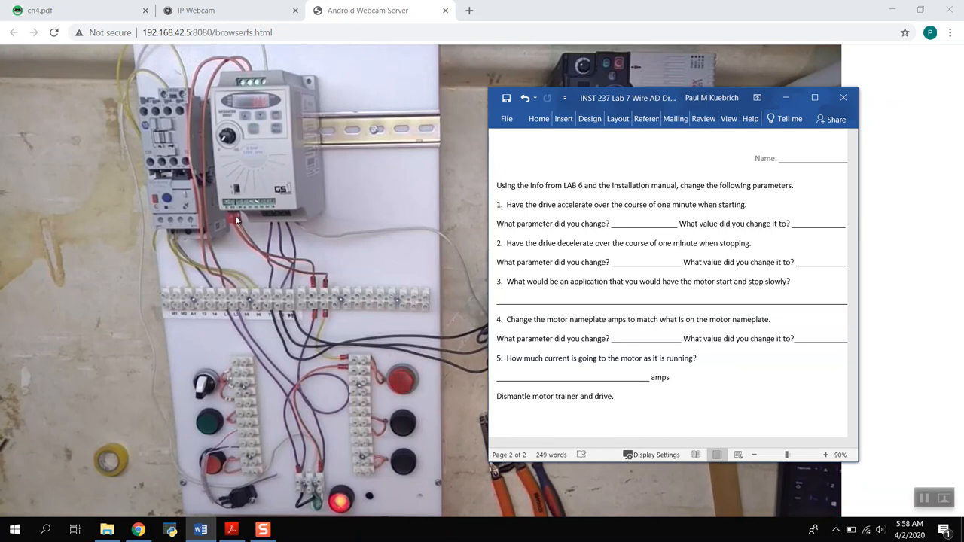
mouse_move(395, 391)
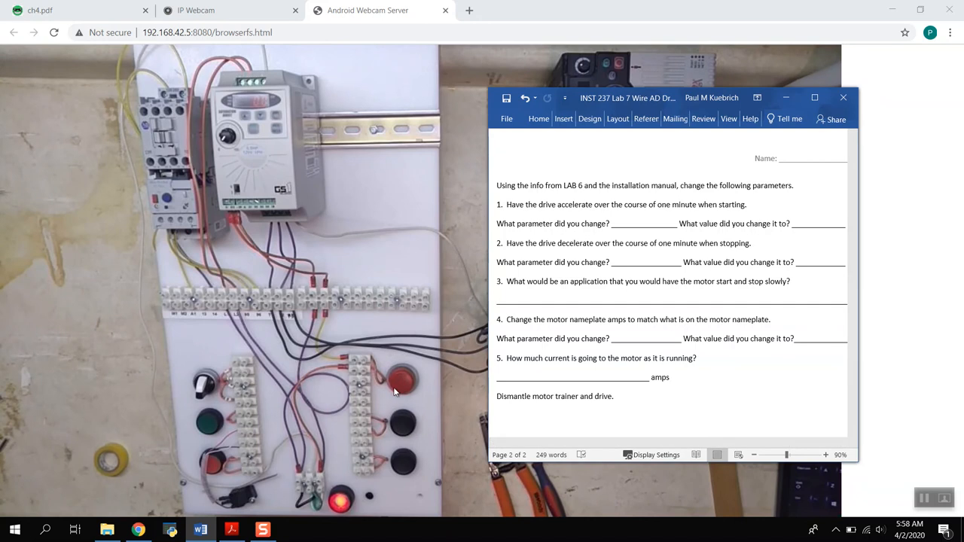